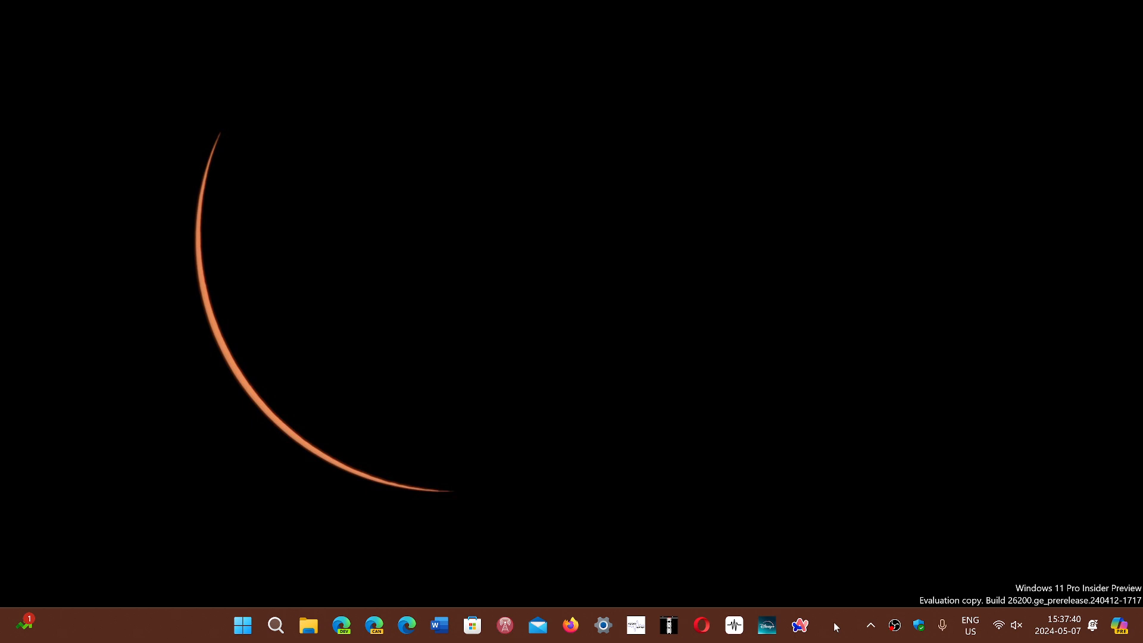
{"action": "mouse_move", "coordinate": [530, 364]}
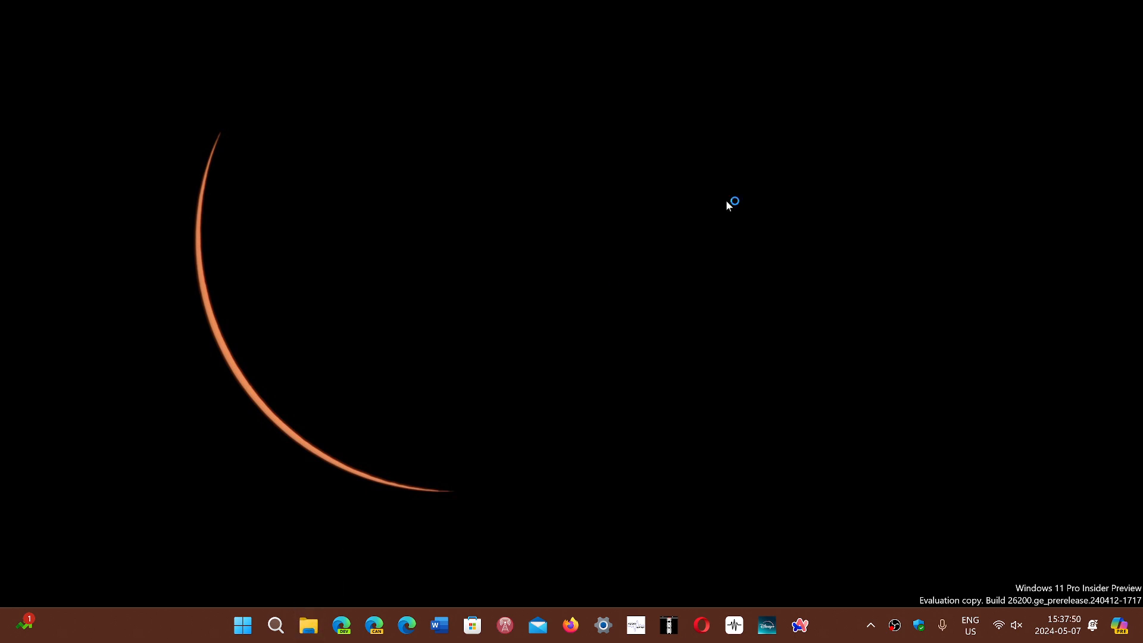
{"action": "mouse_move", "coordinate": [698, 312]}
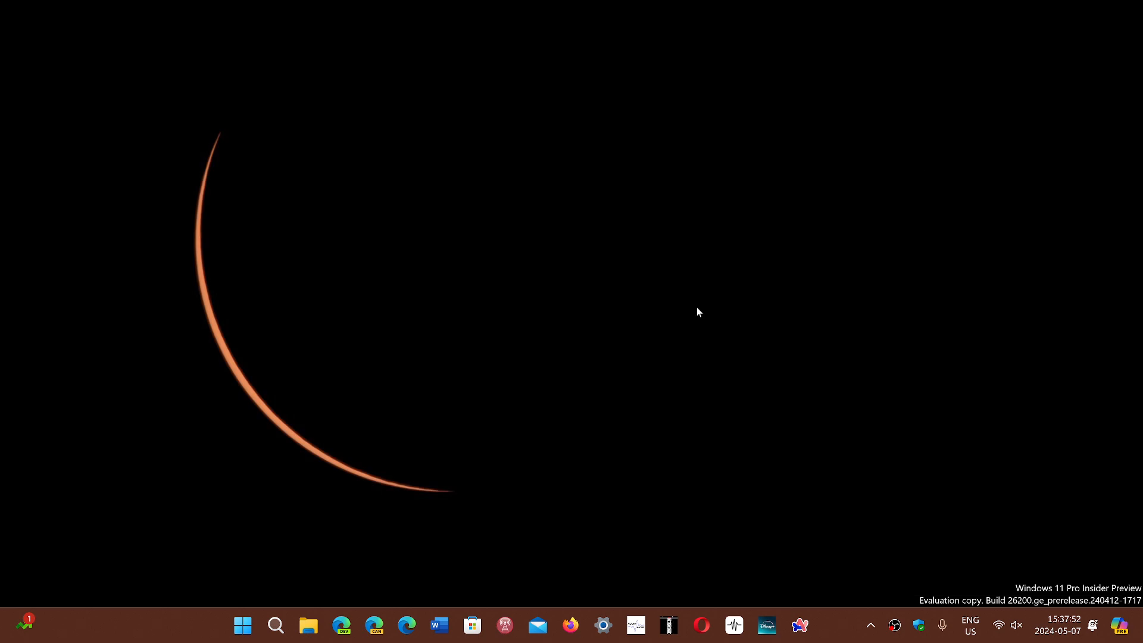
Step: Bring the Chrome window forward with the meteo.gc.ca weather alerts page showing
{"action": "left_click", "coordinate": [276, 624]}
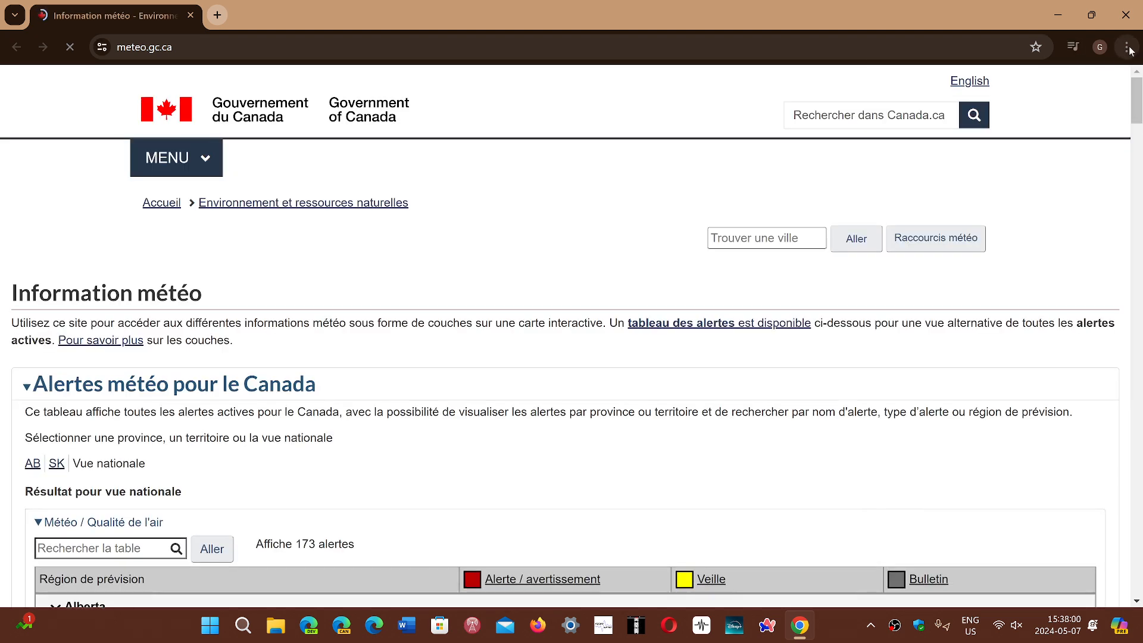
Step: Check Chrome's version via the main menu's About page, confirming version 124.0.6367.156 is up to date
{"action": "left_click", "coordinate": [1127, 46]}
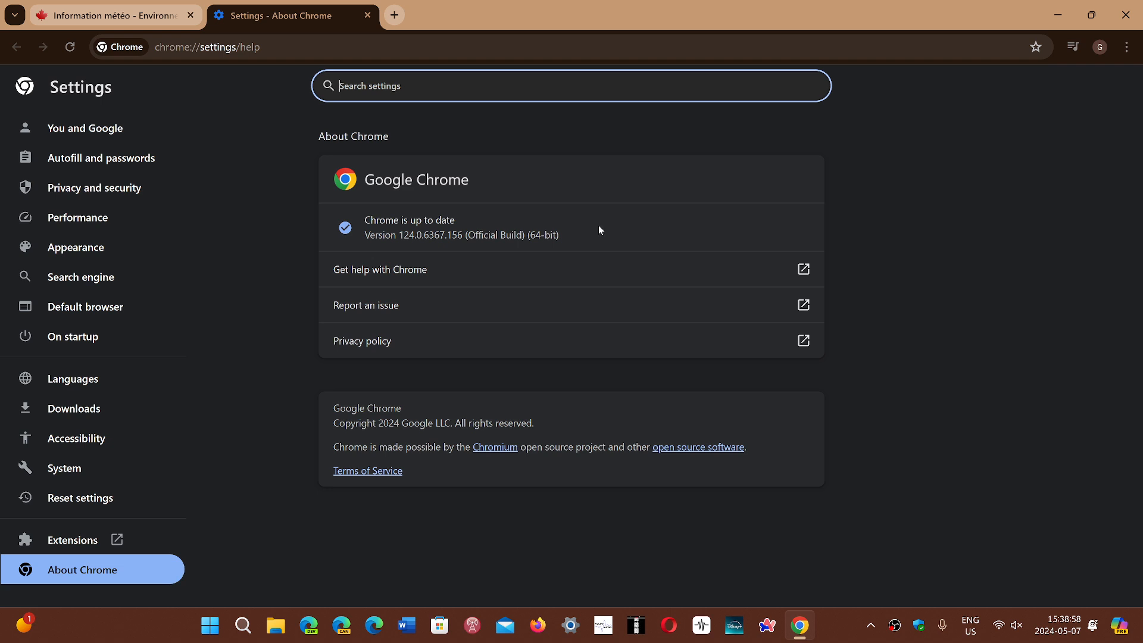
{"action": "mouse_move", "coordinate": [1011, 275]}
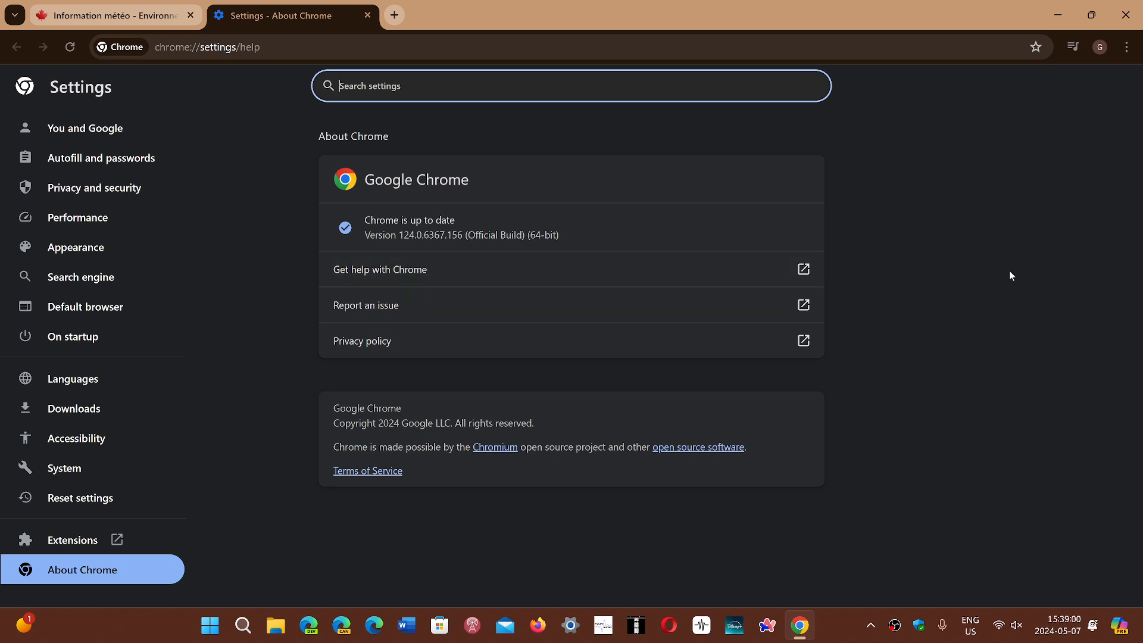